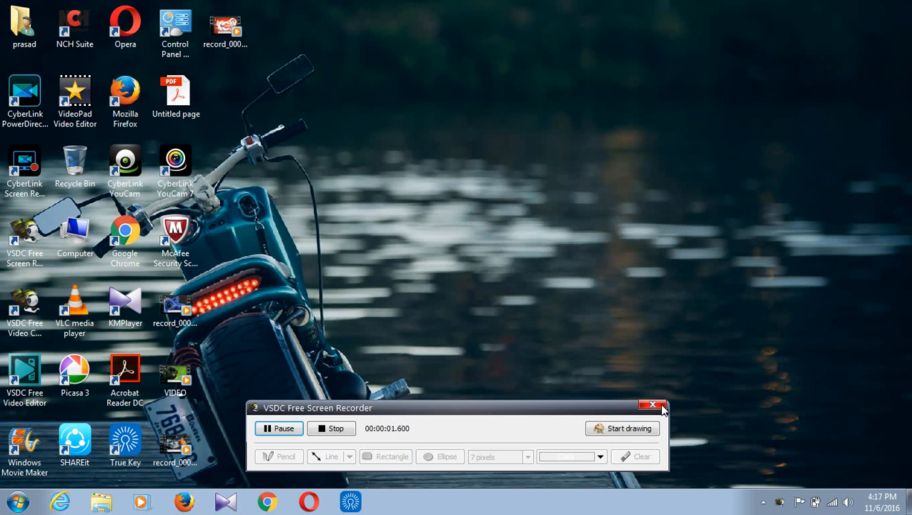
Hide the VSDC recorder control panel so only the desktop shows
click(652, 405)
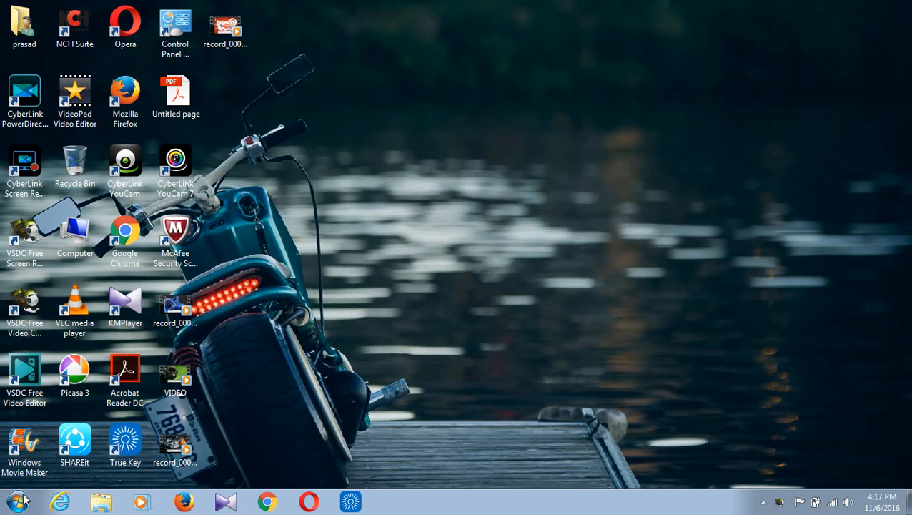
Launch Calculator by searching 'cal' from the Start menu
click(16, 500)
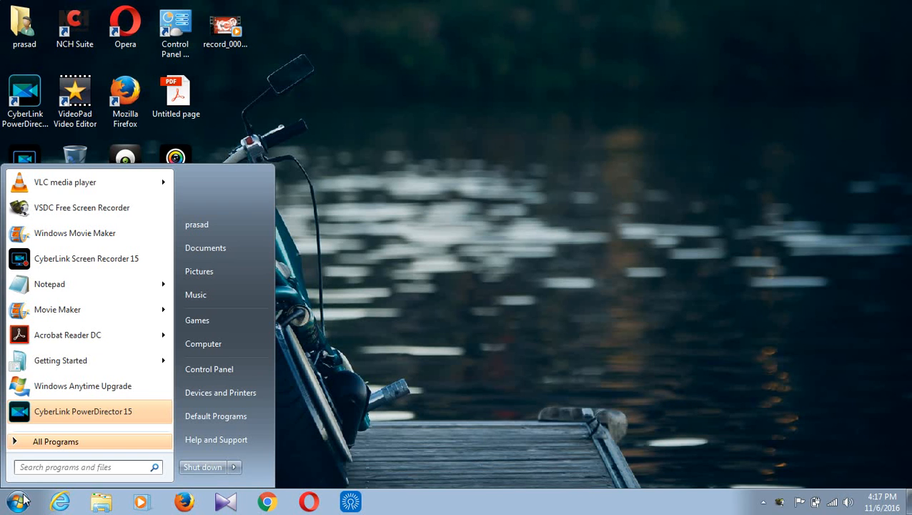
text(ca)
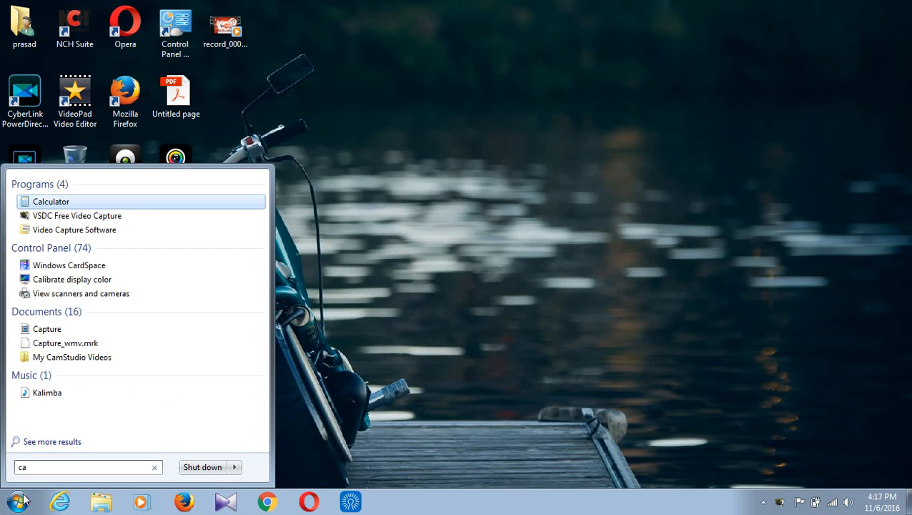
text(l)
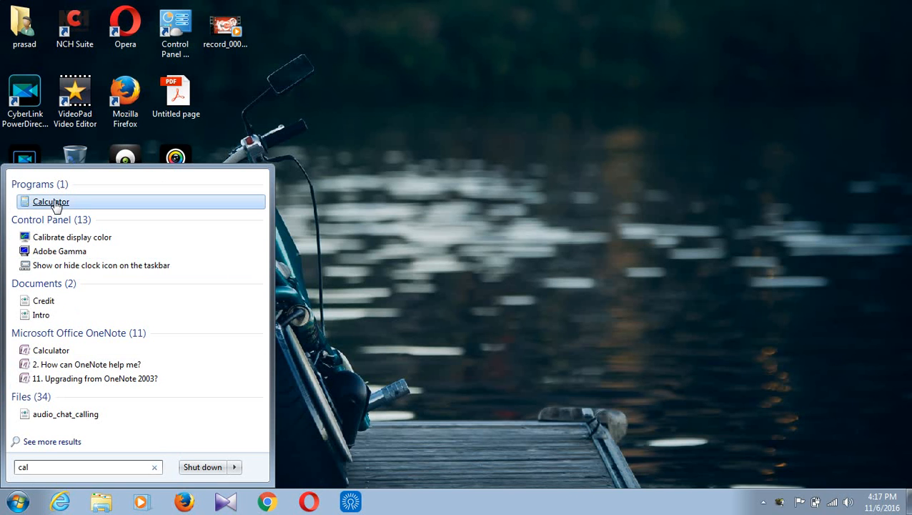
click(51, 200)
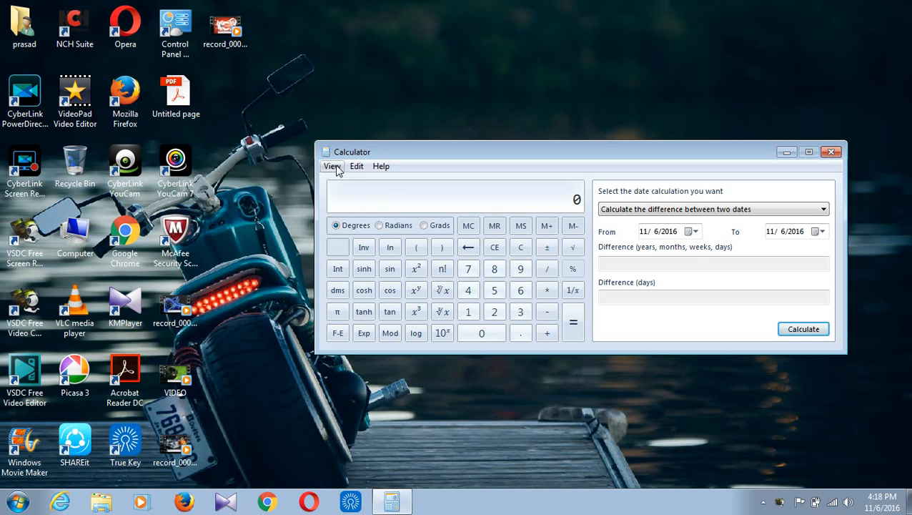
Browse the View and Edit menus to find the Standard calculator layout
click(332, 166)
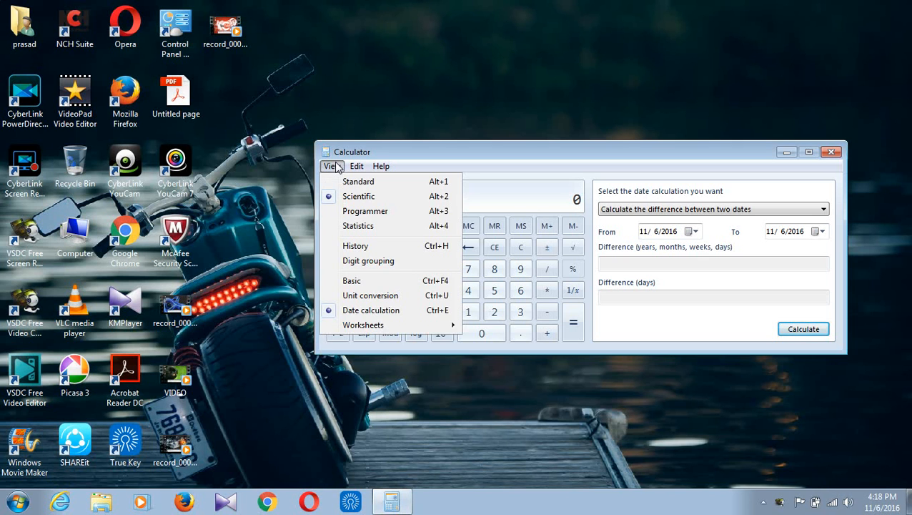
click(356, 166)
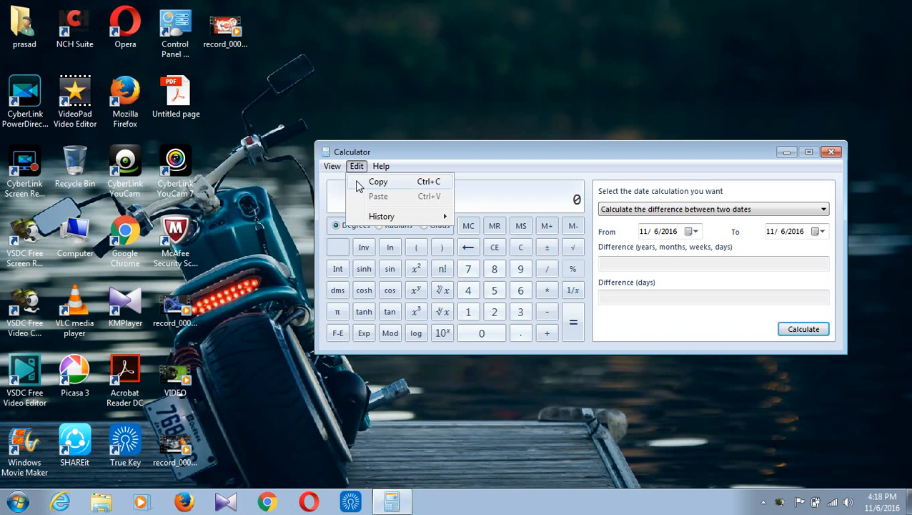
click(332, 165)
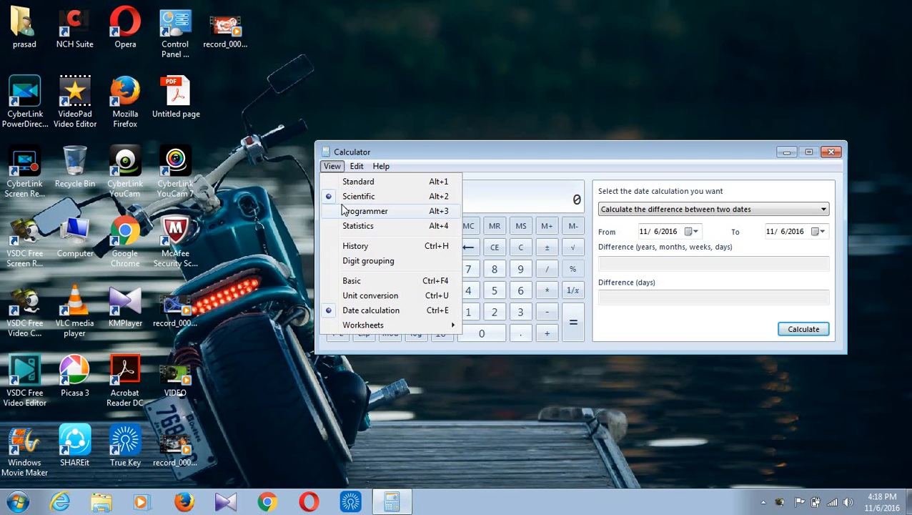
mouse_move(357, 225)
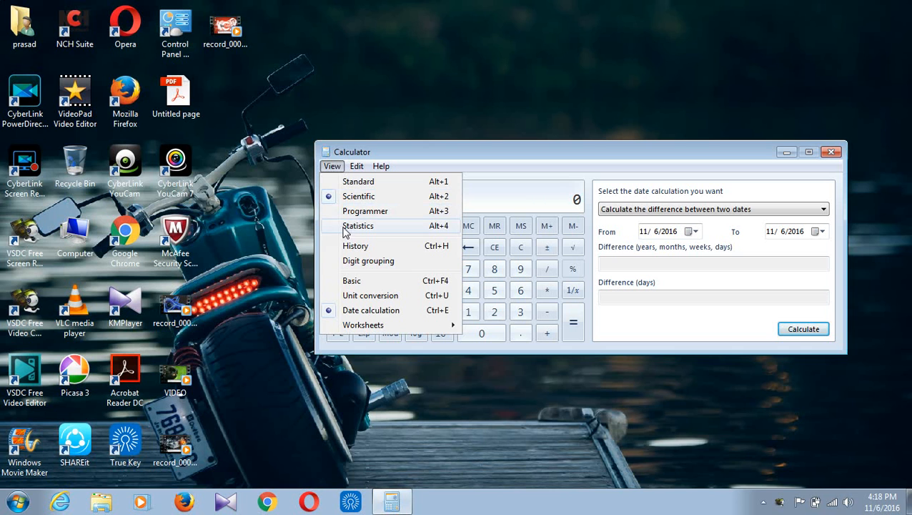
mouse_move(357, 180)
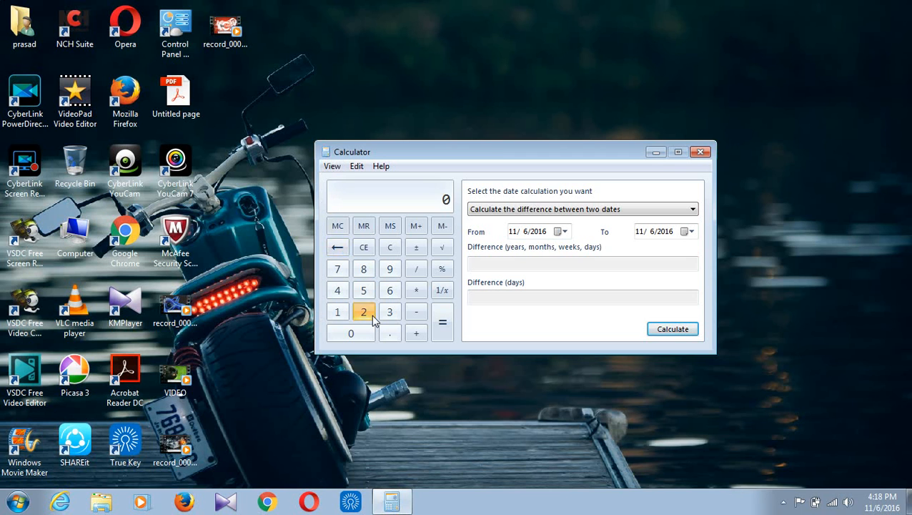
Enter 25 divided by 5 on the keypad to get 5
click(363, 288)
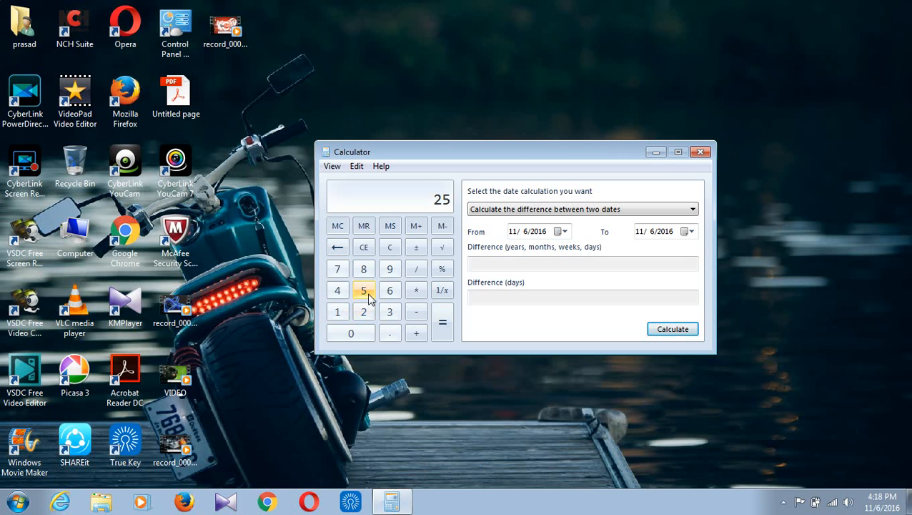
mouse_move(416, 269)
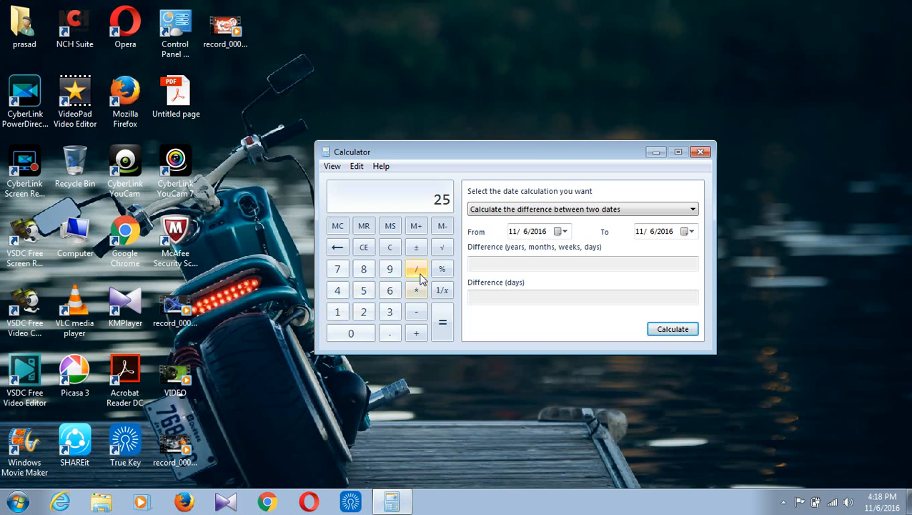
click(363, 289)
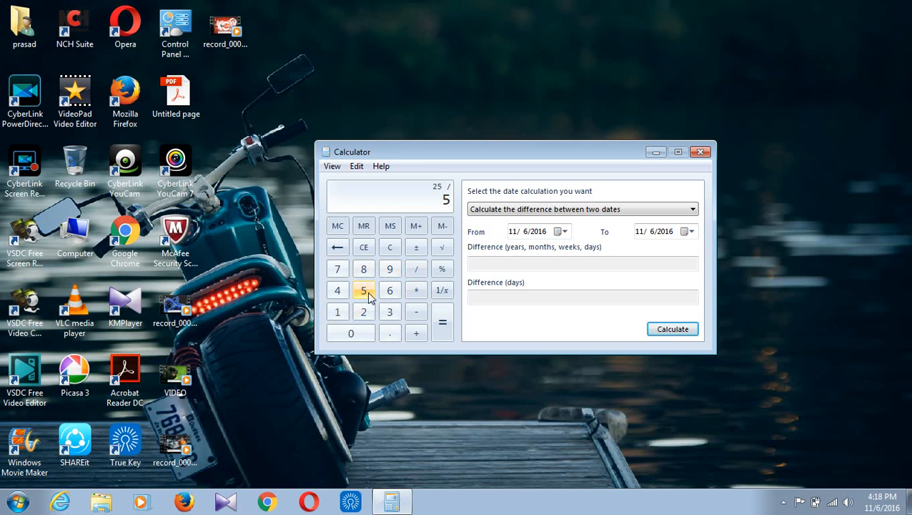
click(443, 321)
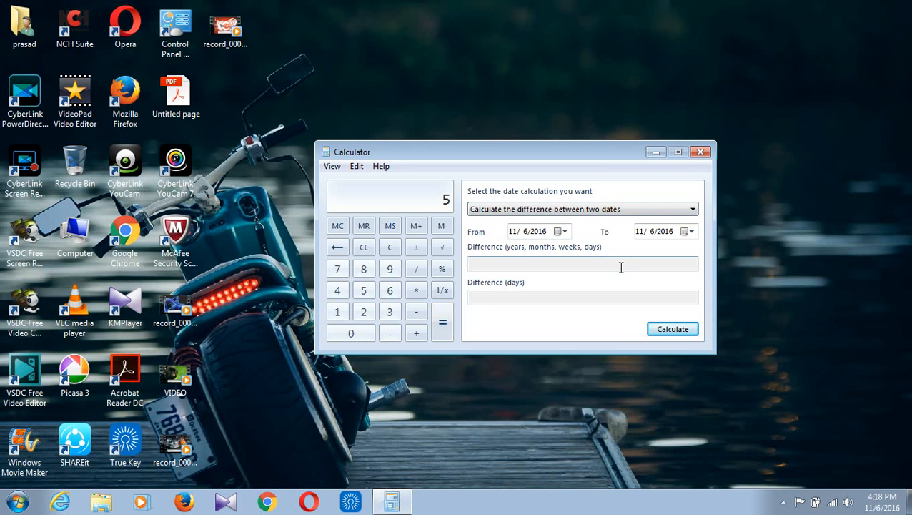
mouse_move(586, 254)
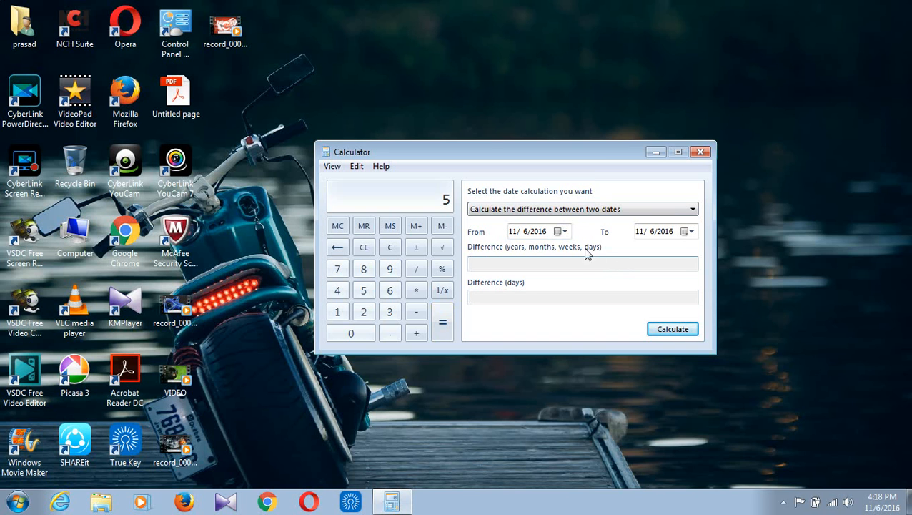
Set the From date to December 1, 2011 using the calendar picker
click(562, 232)
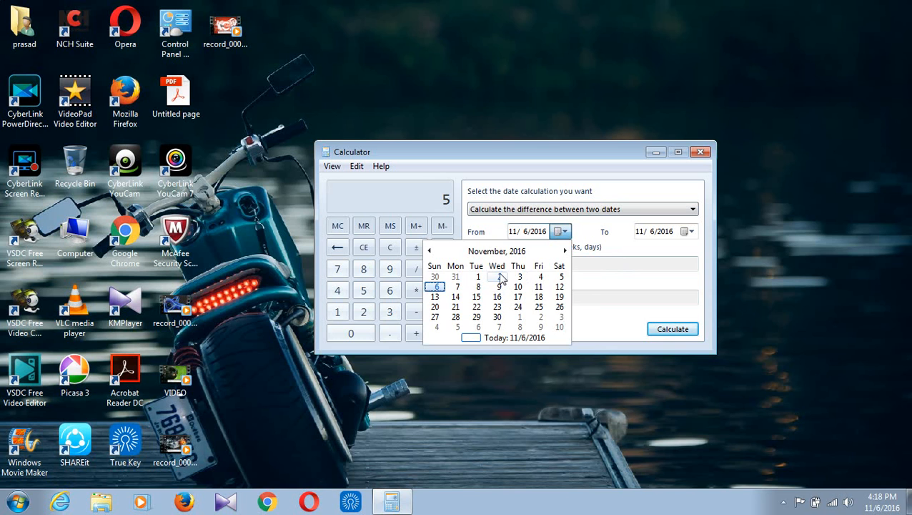
click(478, 276)
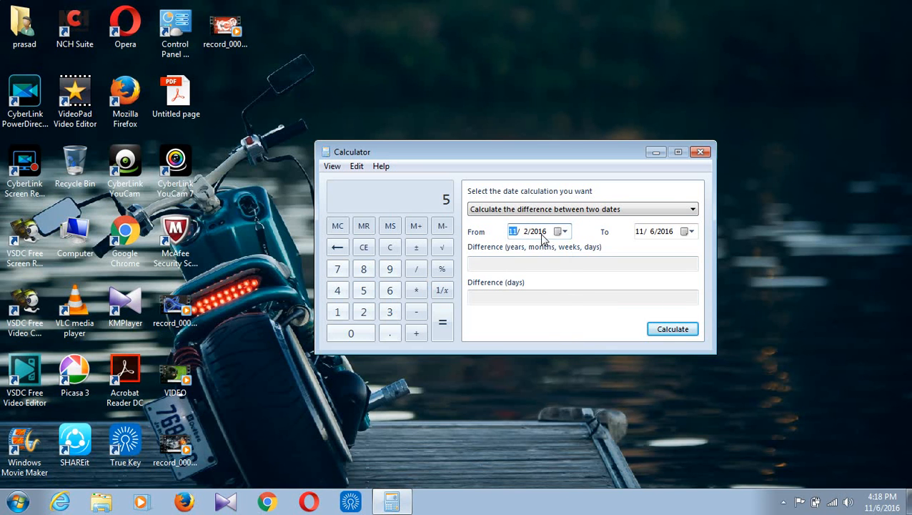
click(560, 232)
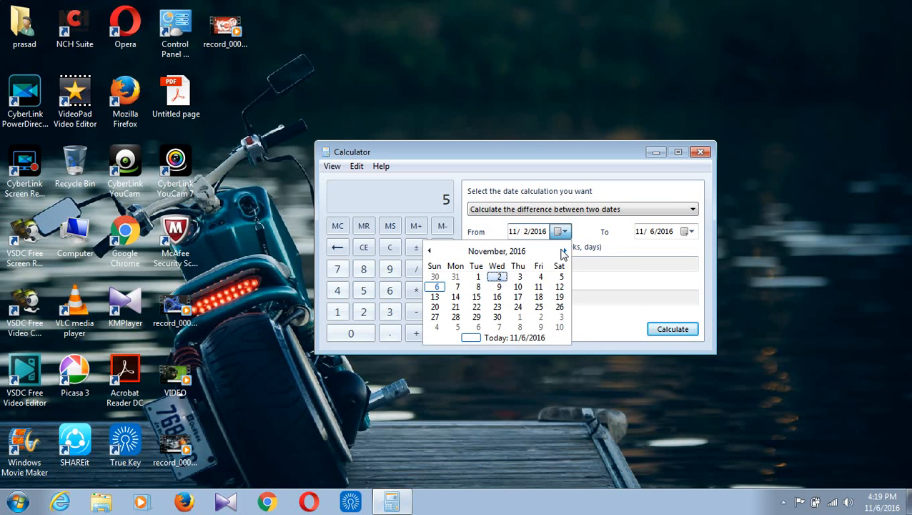
click(563, 252)
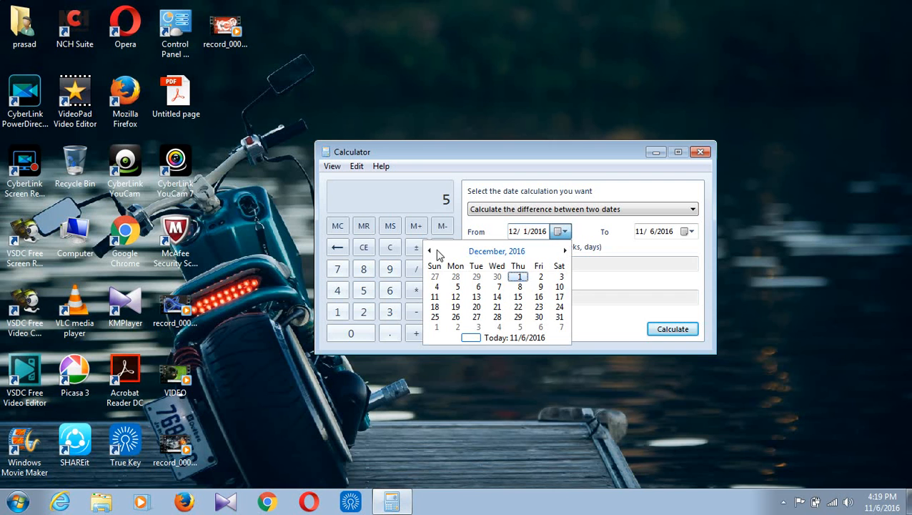
click(496, 251)
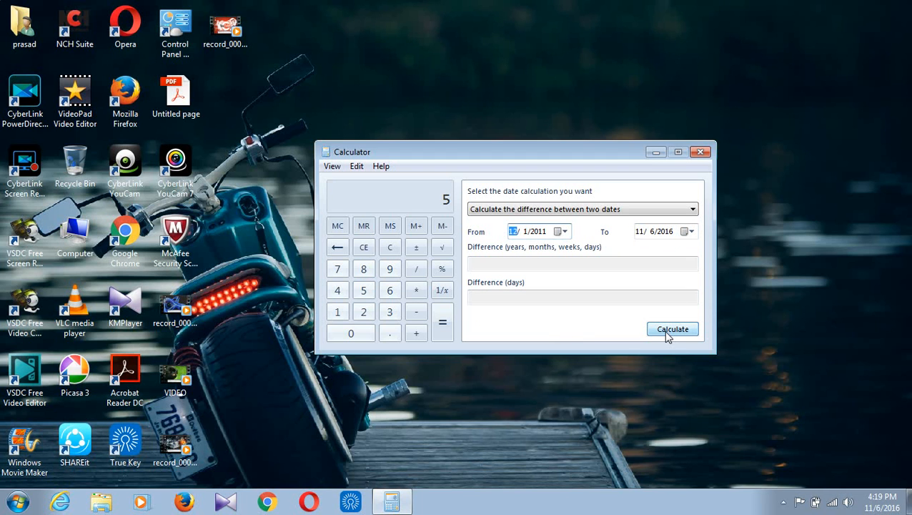
Calculate the difference: 4 years, 11 months, 5 days (1802 days)
click(672, 329)
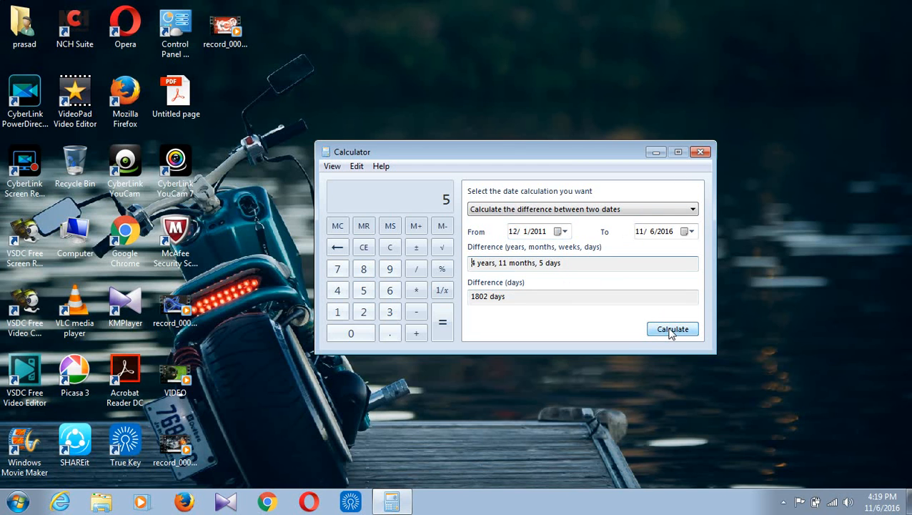
click(672, 328)
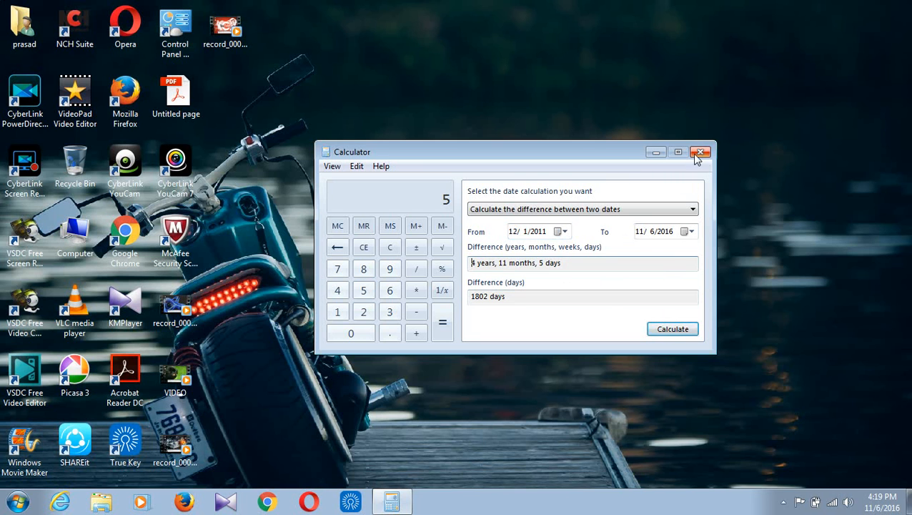
Close Calculator and bring up VSDC's recording options from the tray icon
click(701, 152)
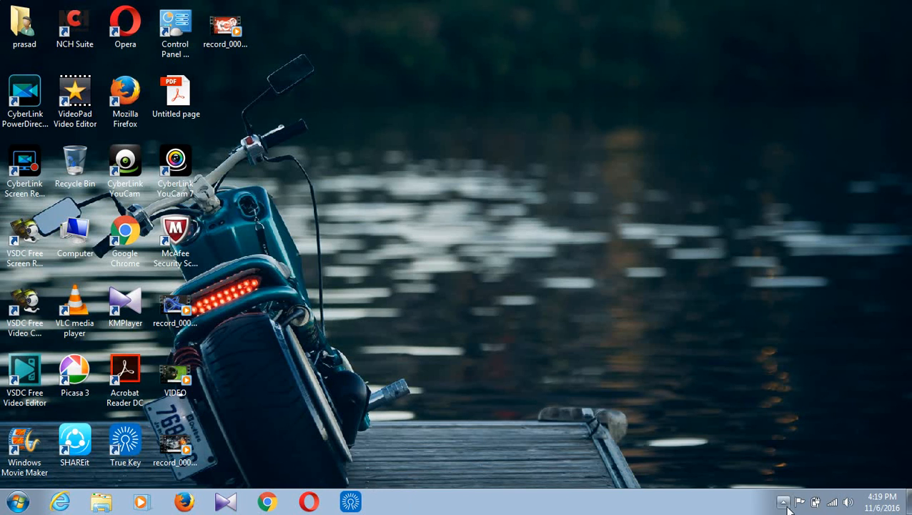
click(783, 500)
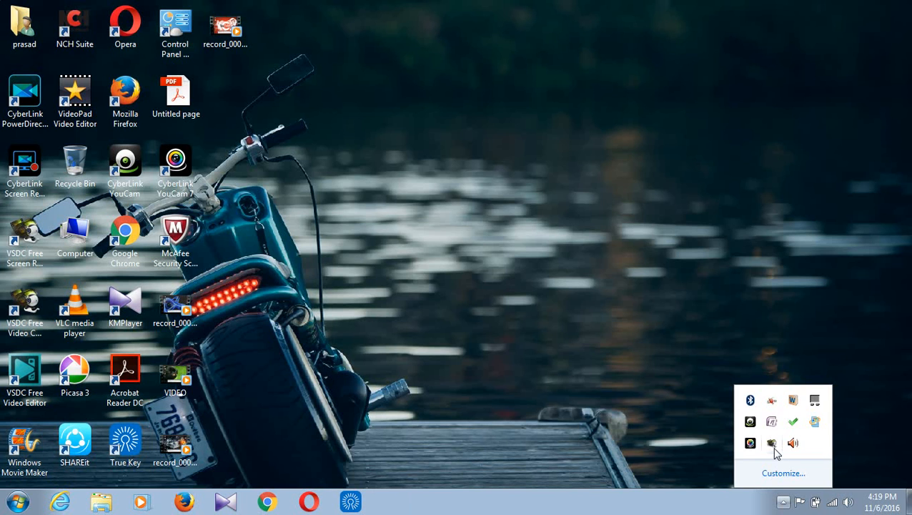
right_click(772, 443)
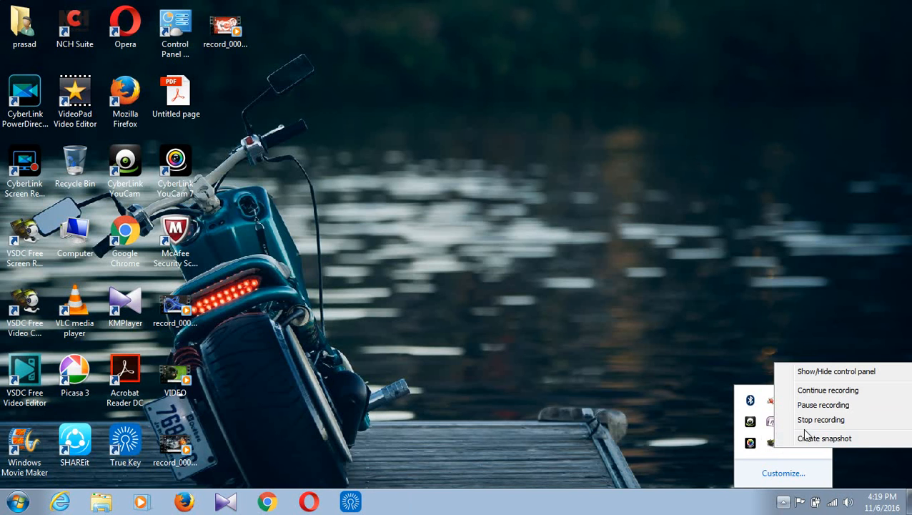
mouse_move(821, 420)
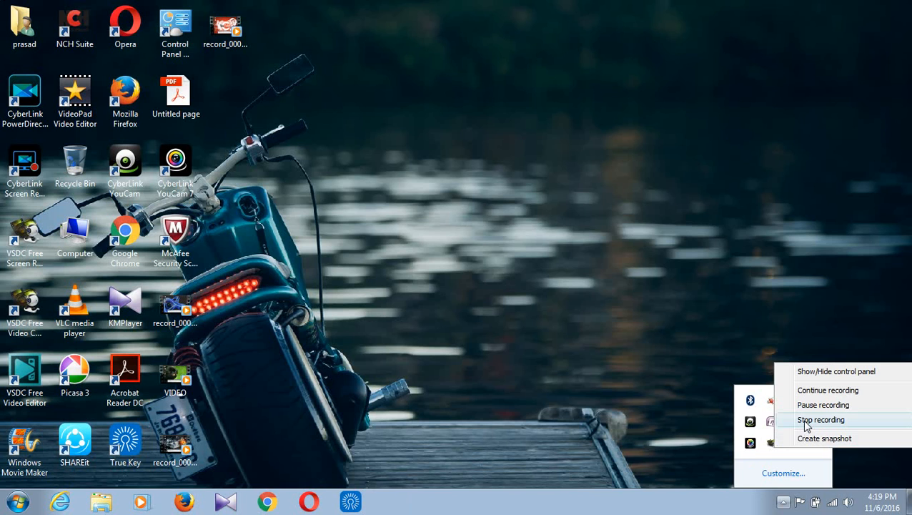